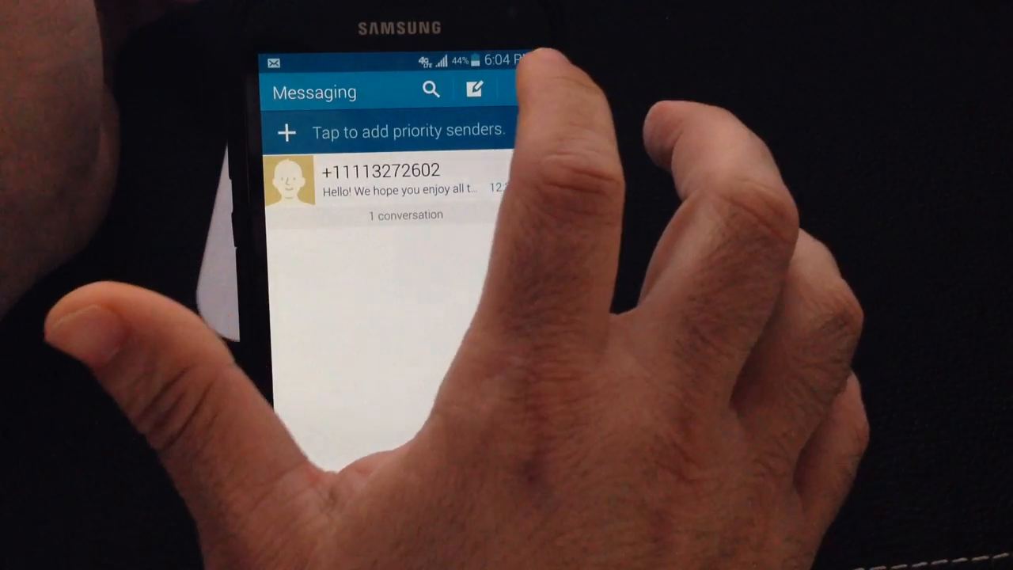
Step: Compose a new message and type 'This' into the message body
left_click(474, 88)
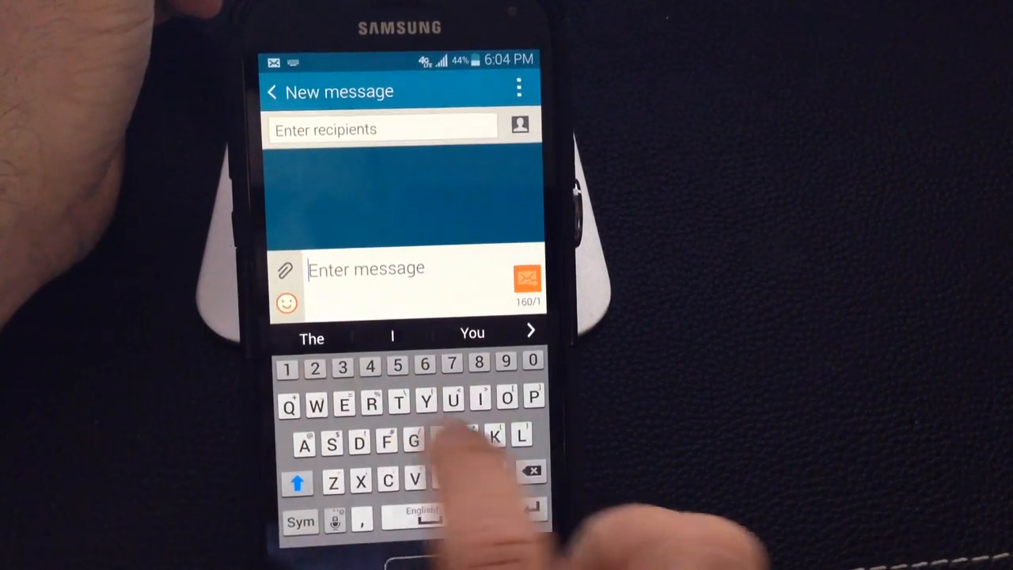
type("This is")
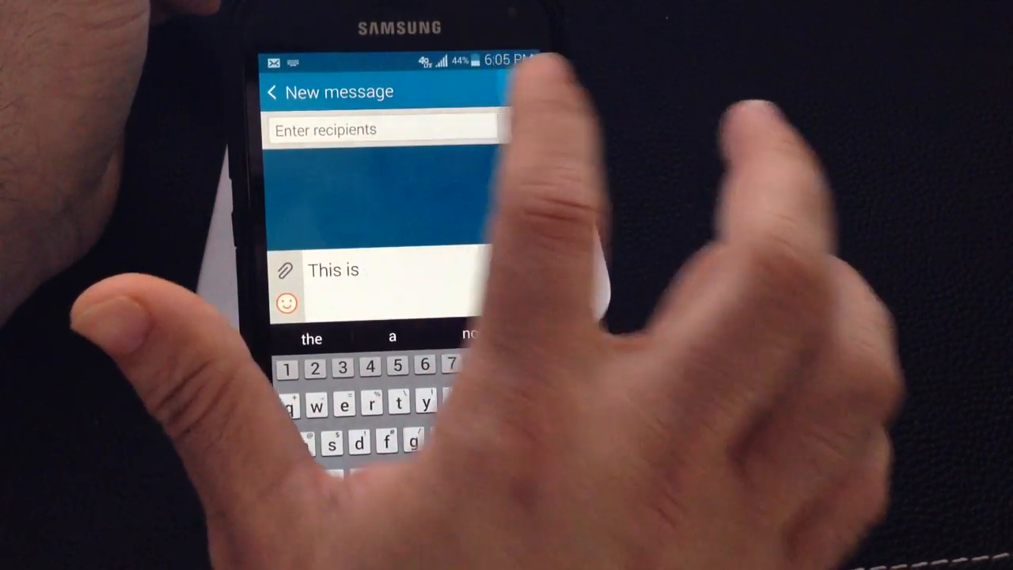
Step: Schedule the draft to send at 7:10 PM on 04/10/2014, dismissing the too-soon warning
left_click(518, 90)
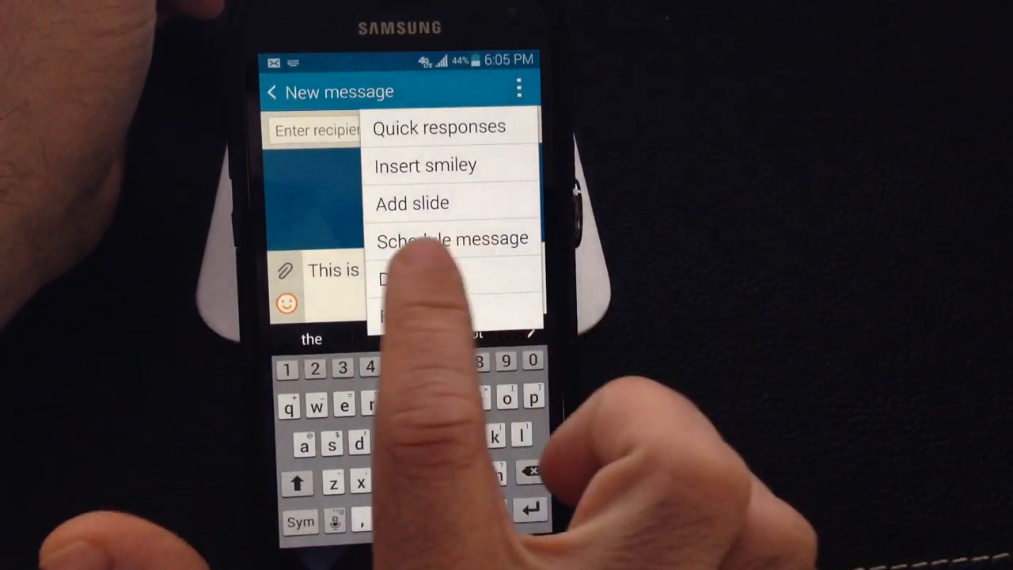
left_click(452, 239)
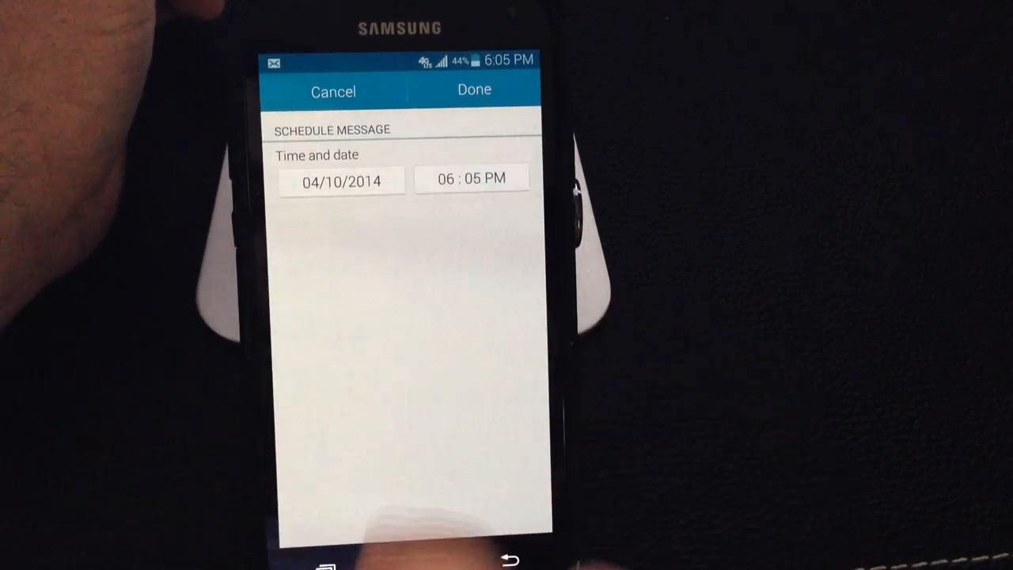
left_click(471, 177)
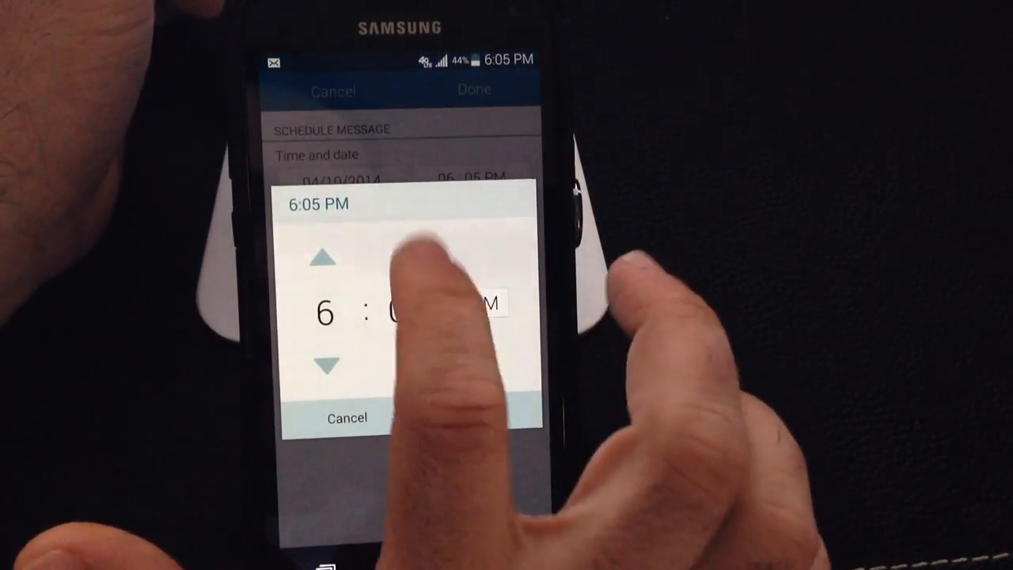
left_click(410, 258)
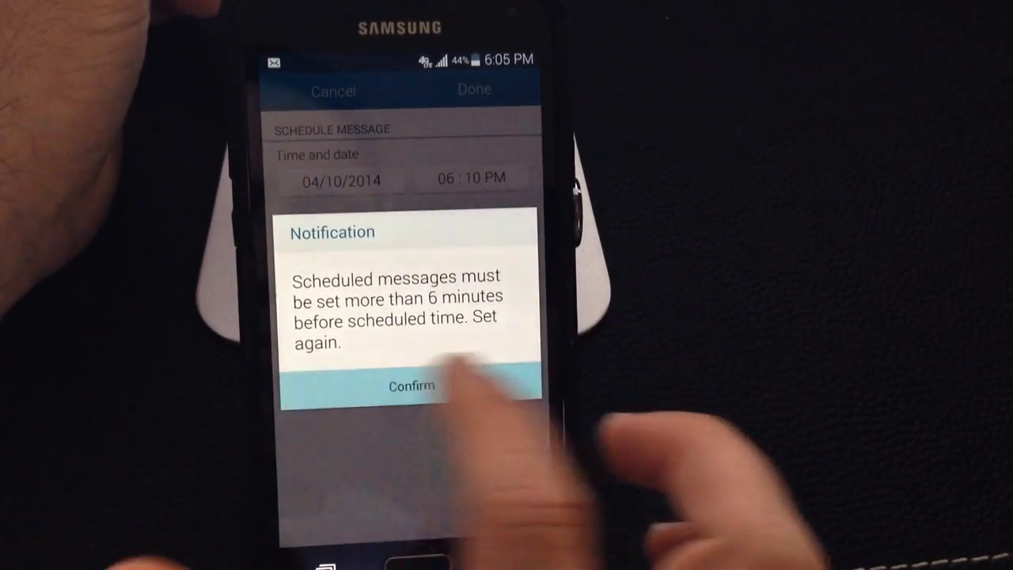
left_click(411, 385)
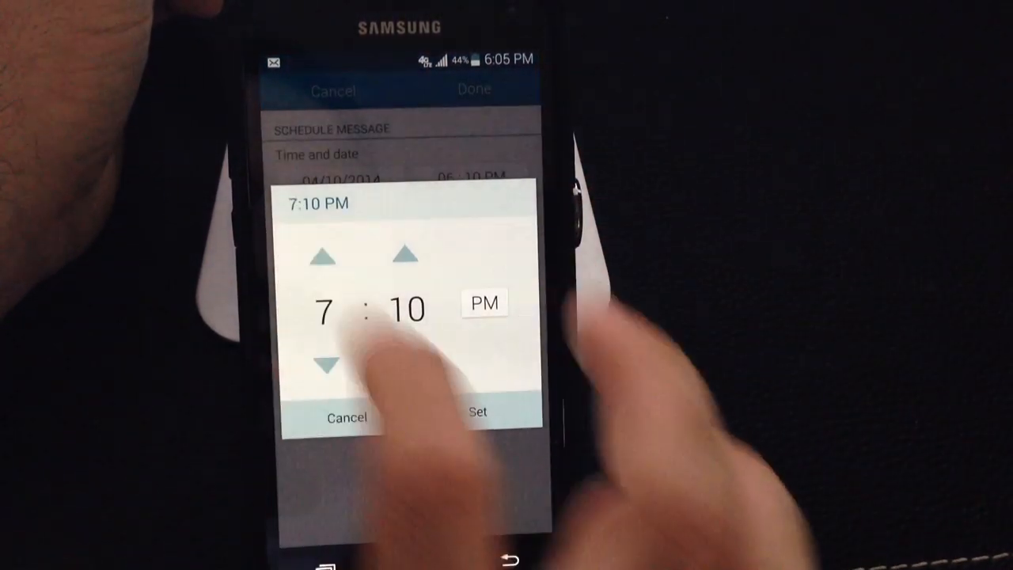